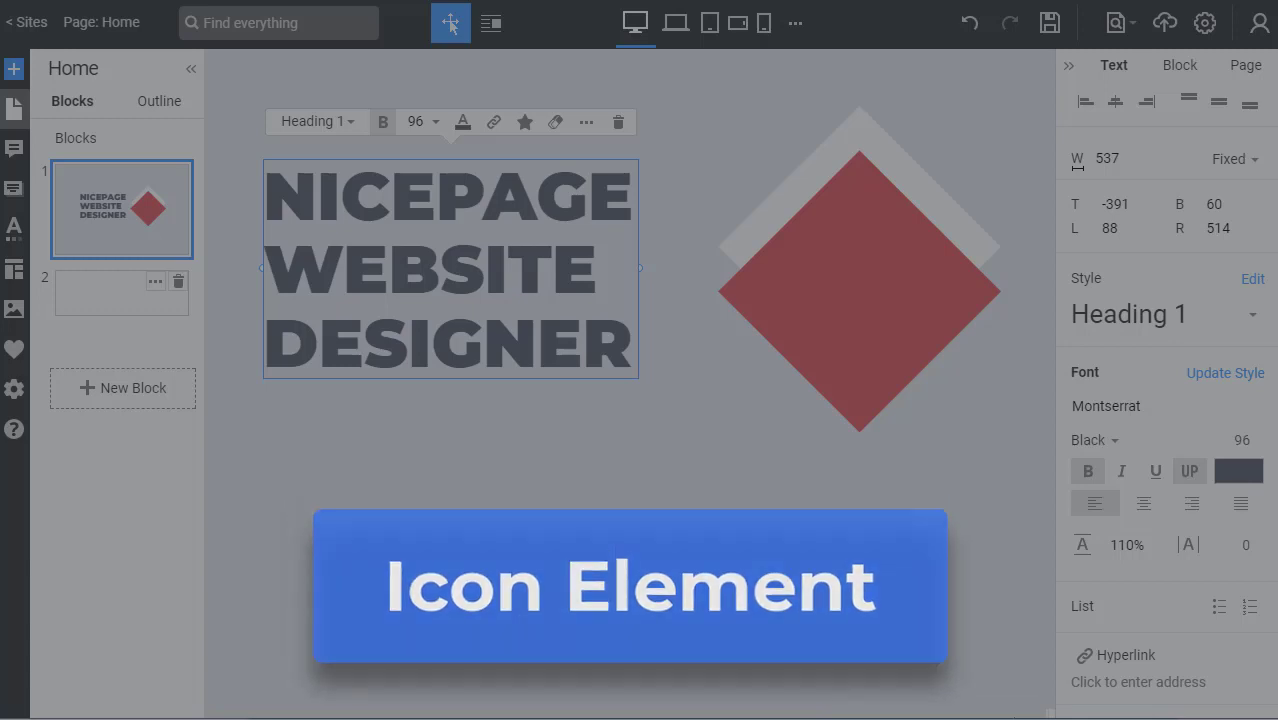
# Step: Start adding an Icon element from the Add panel so the icon library appears
pyautogui.click(14, 68)
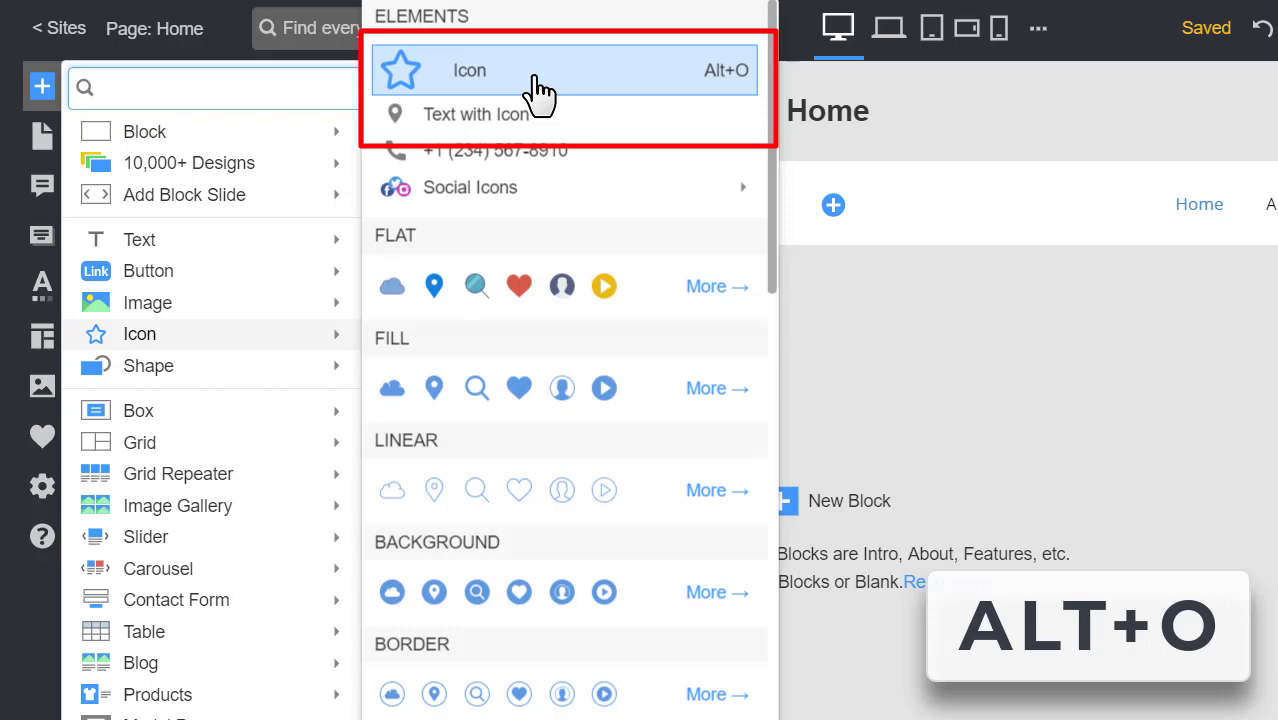
pyautogui.click(470, 70)
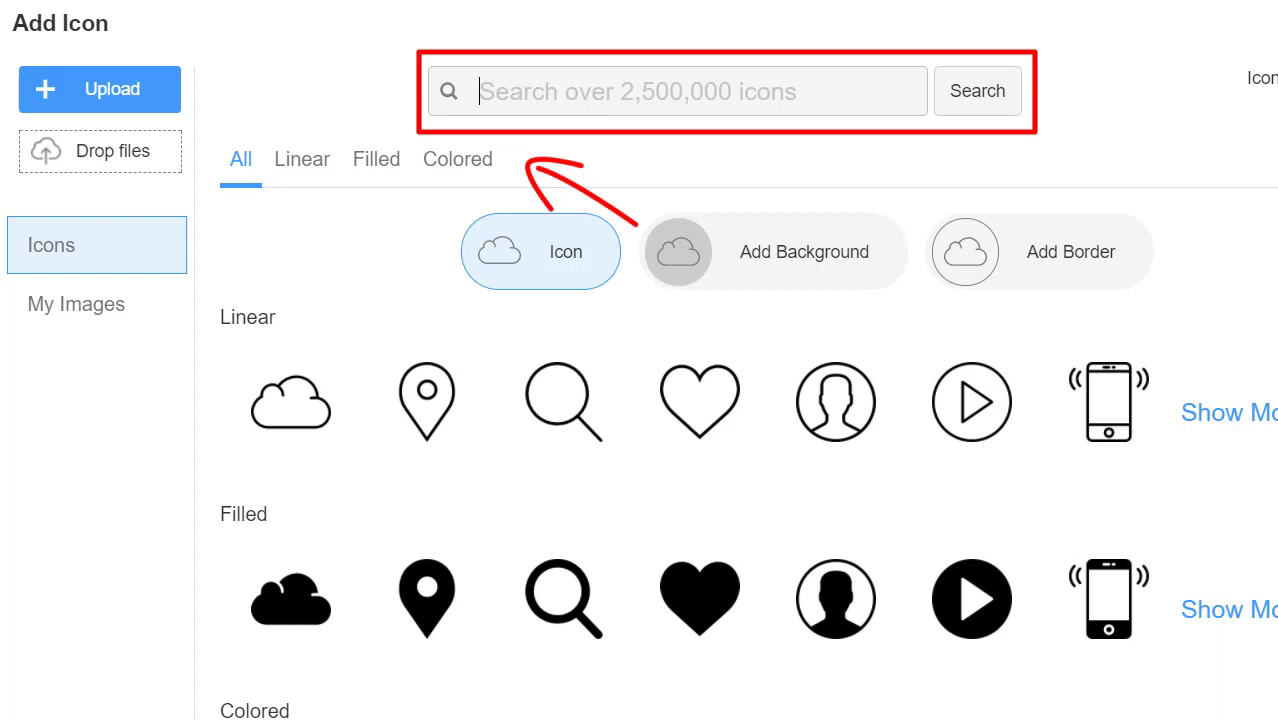
# Step: Search 'star', filter to Linear with a circular border, and insert the first star
pyautogui.write('star')
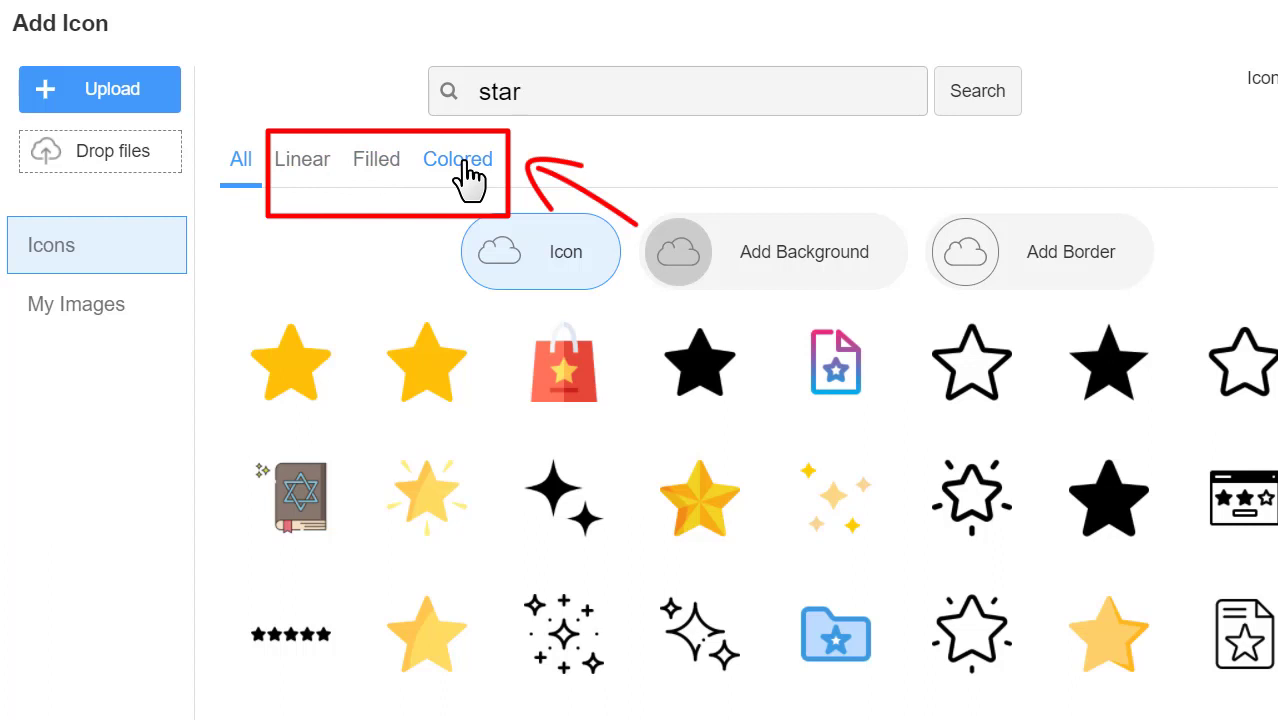
pyautogui.click(300, 160)
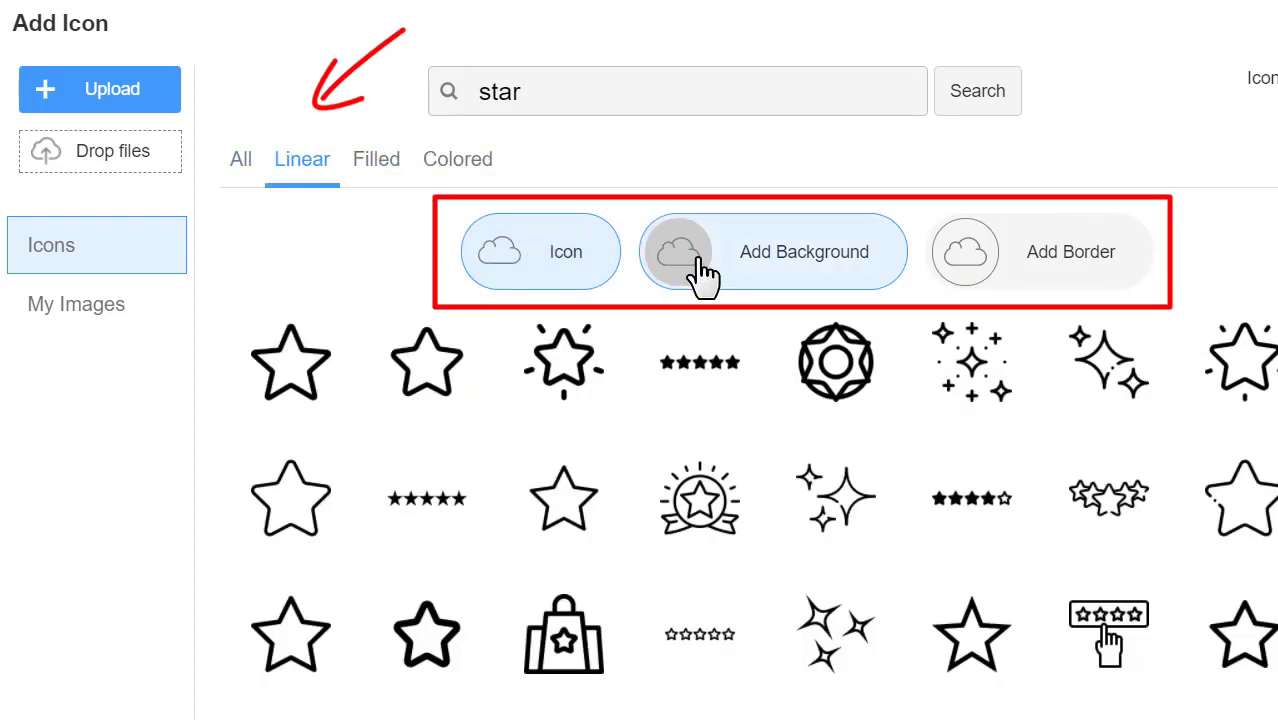
pyautogui.click(1040, 252)
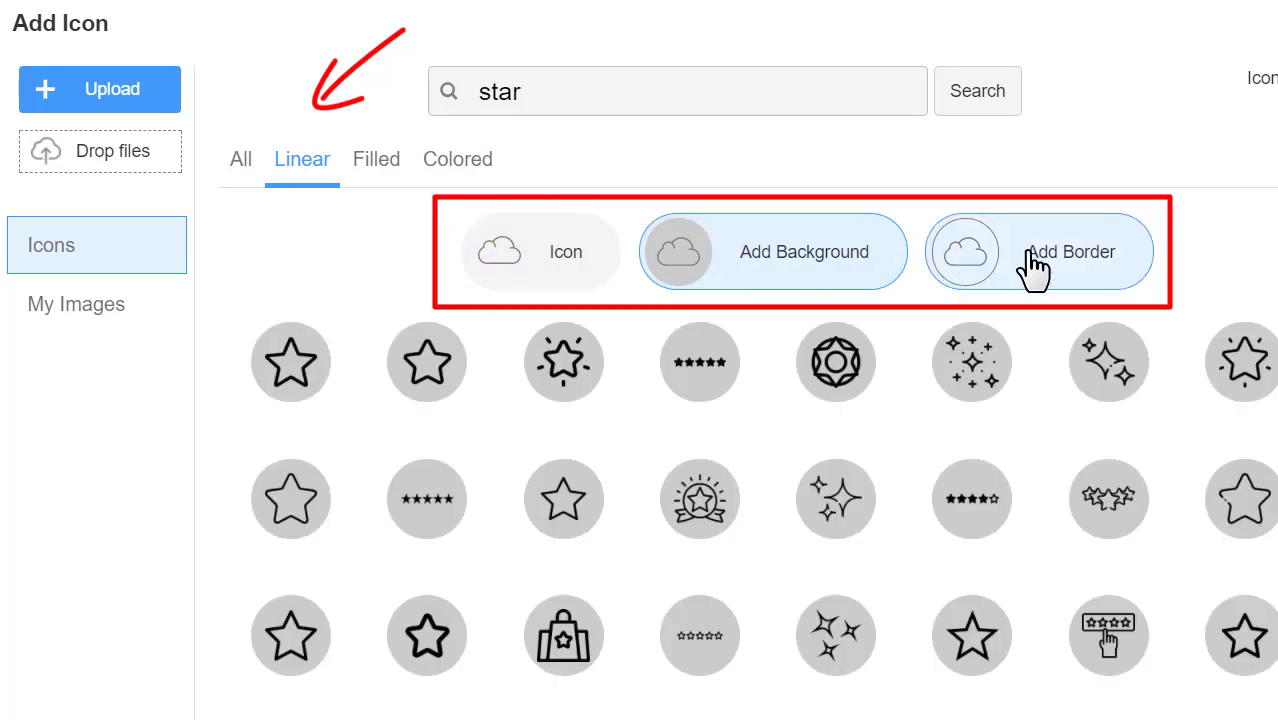
pyautogui.click(1040, 252)
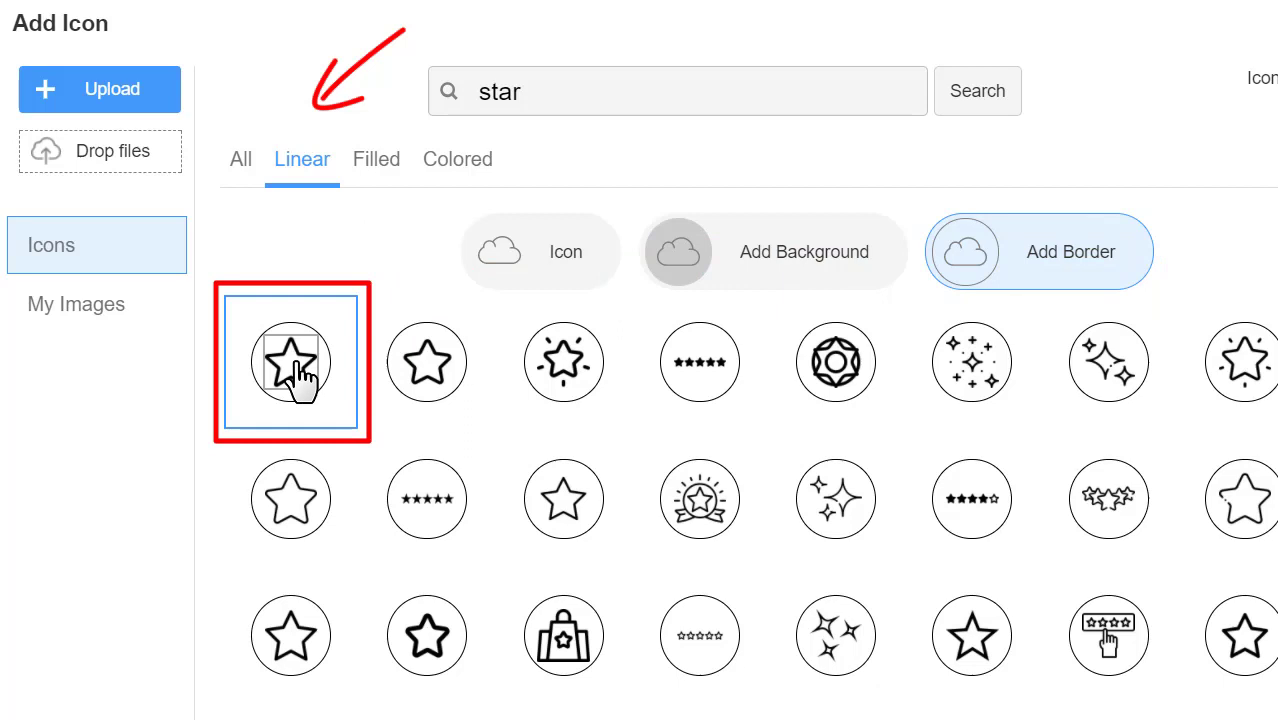
pyautogui.click(290, 362)
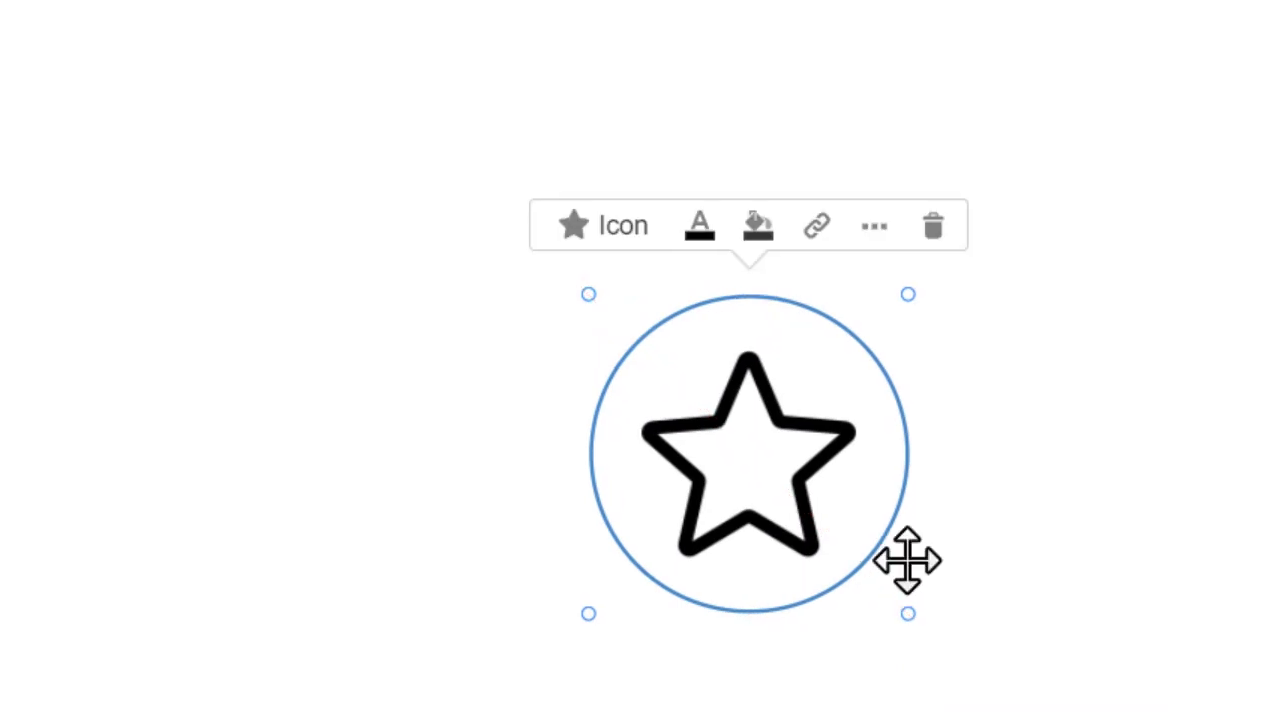
# Step: Move the star icon and centre it horizontally in its block
pyautogui.moveTo(904, 560); pyautogui.dragTo(636, 336)
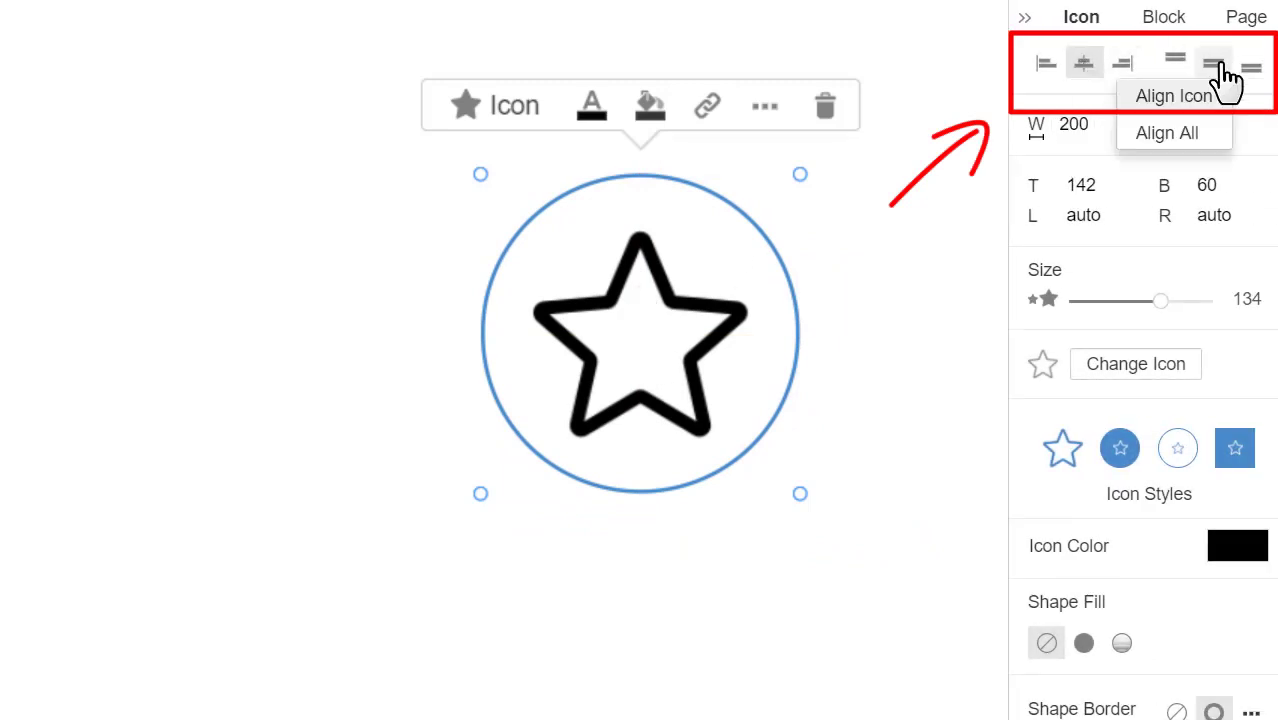
pyautogui.click(1212, 62)
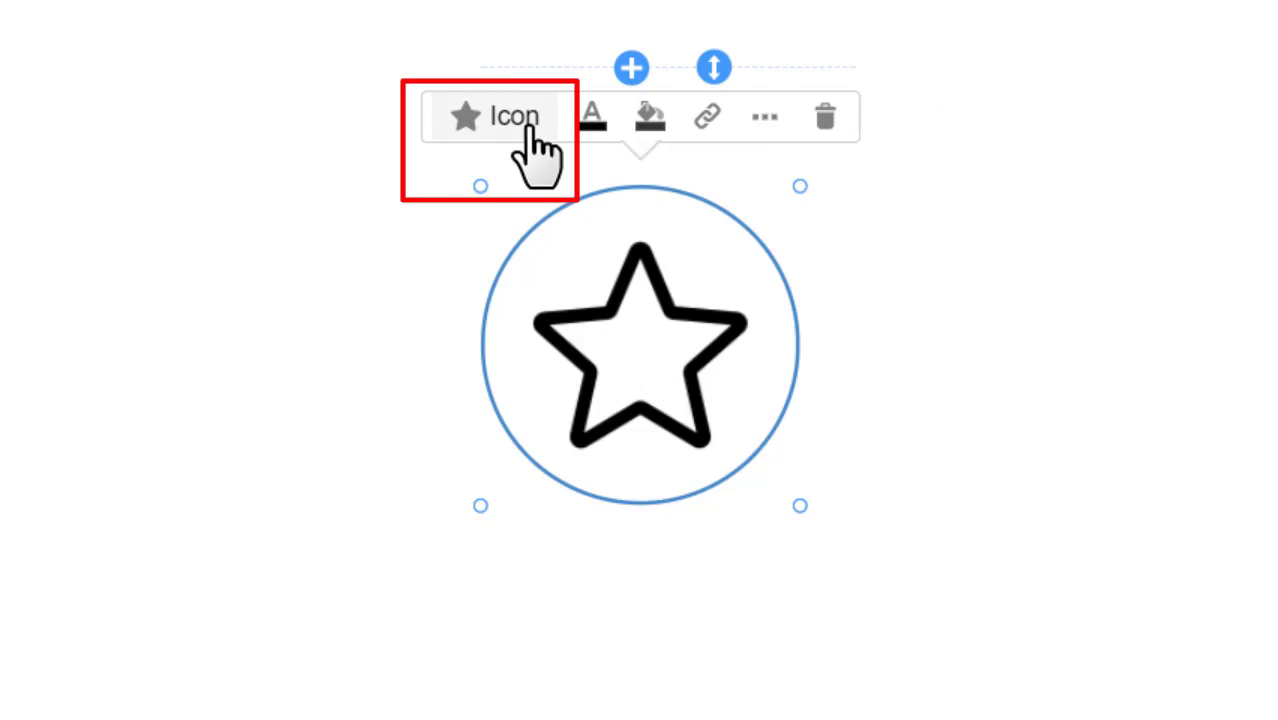
# Step: Swap the star for the gear image uploaded from Pictures > Icon
pyautogui.click(492, 114)
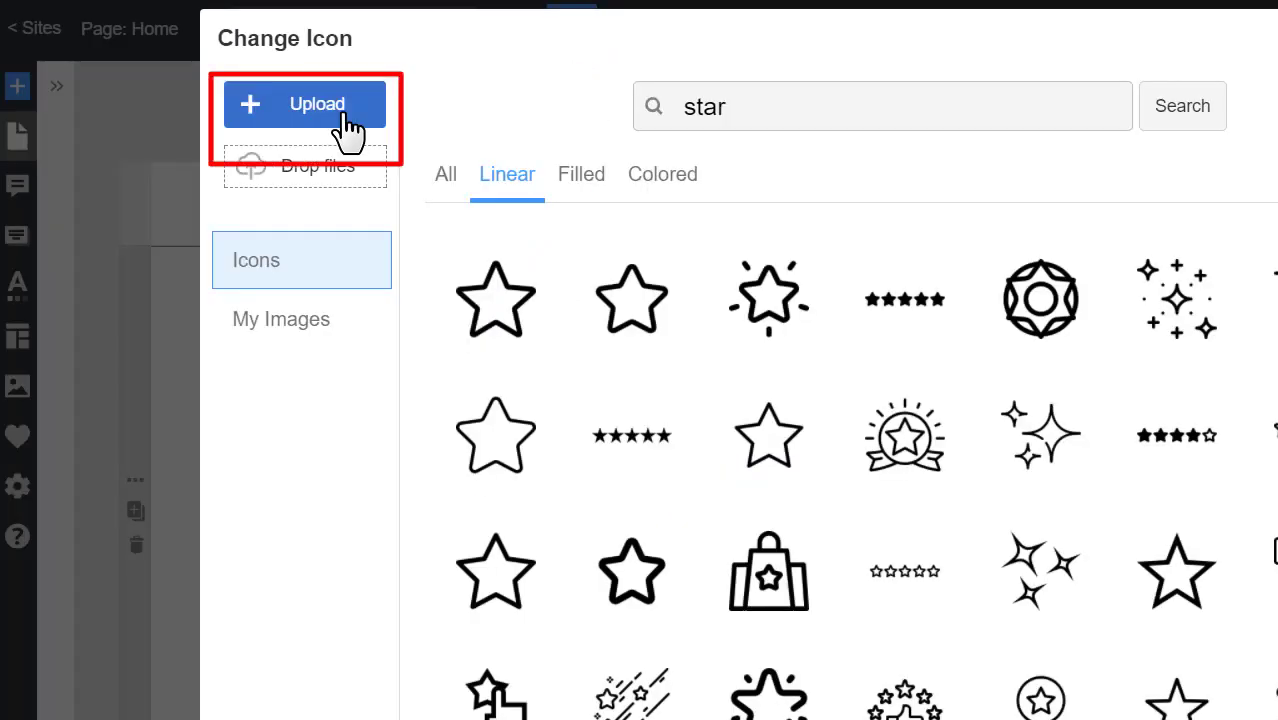
pyautogui.click(304, 104)
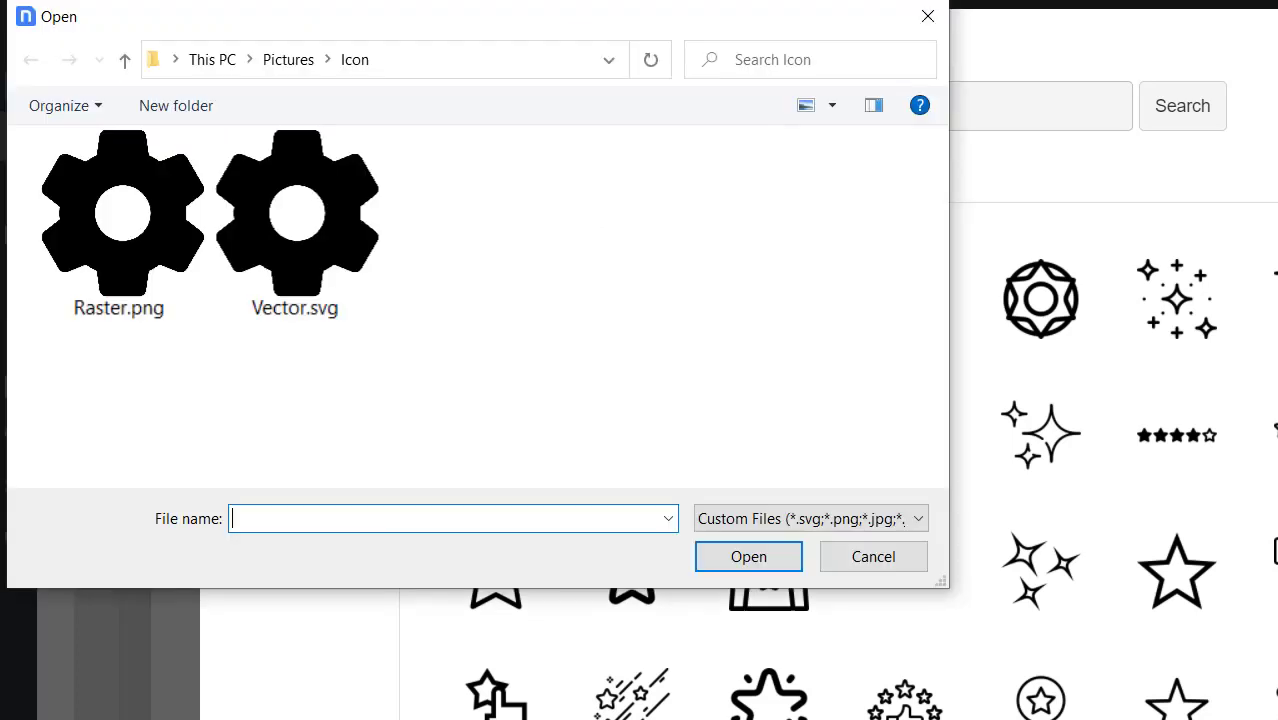
pyautogui.click(296, 216)
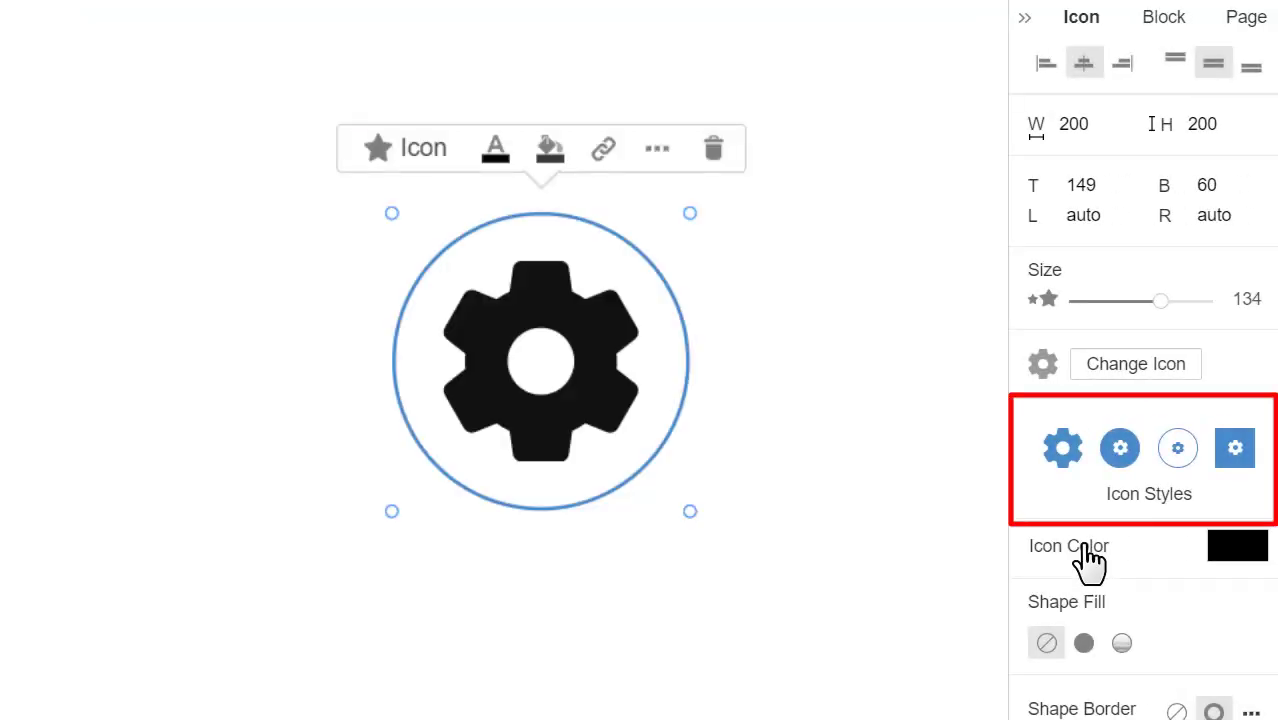
# Step: Put the gear on a filled square and colour the icon red
pyautogui.click(1062, 448)
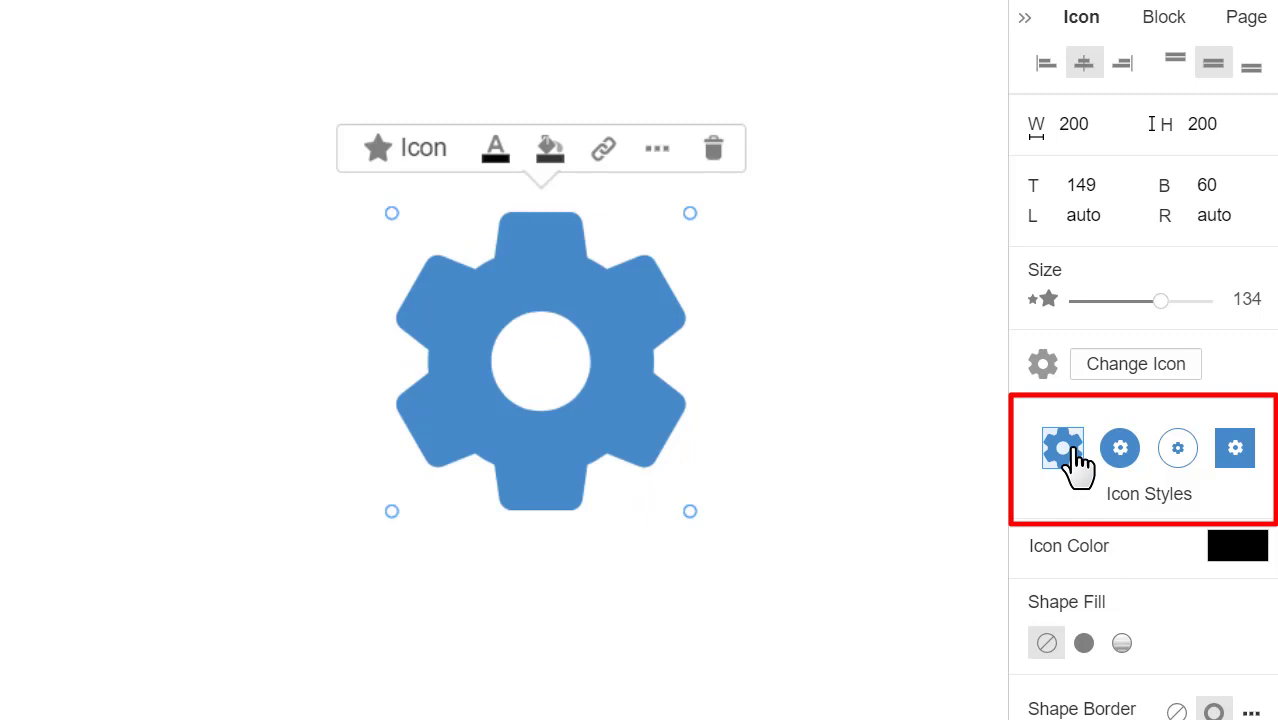
pyautogui.click(1176, 448)
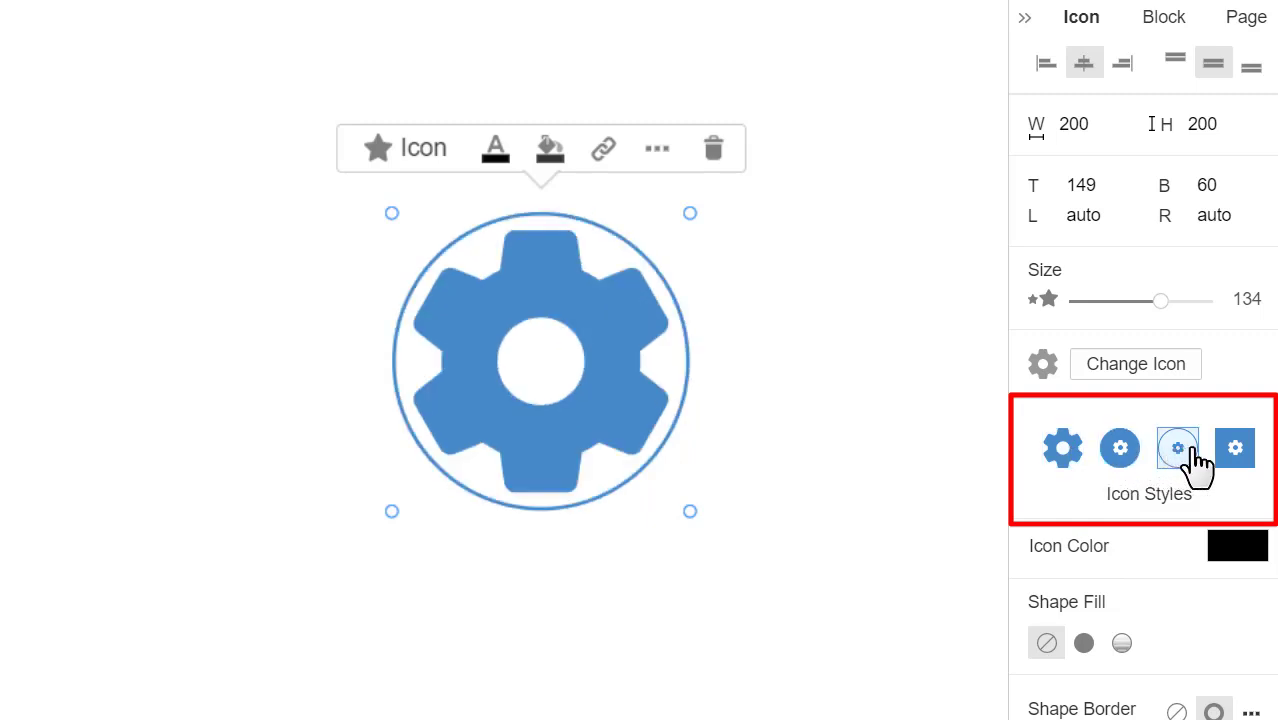
pyautogui.click(1234, 448)
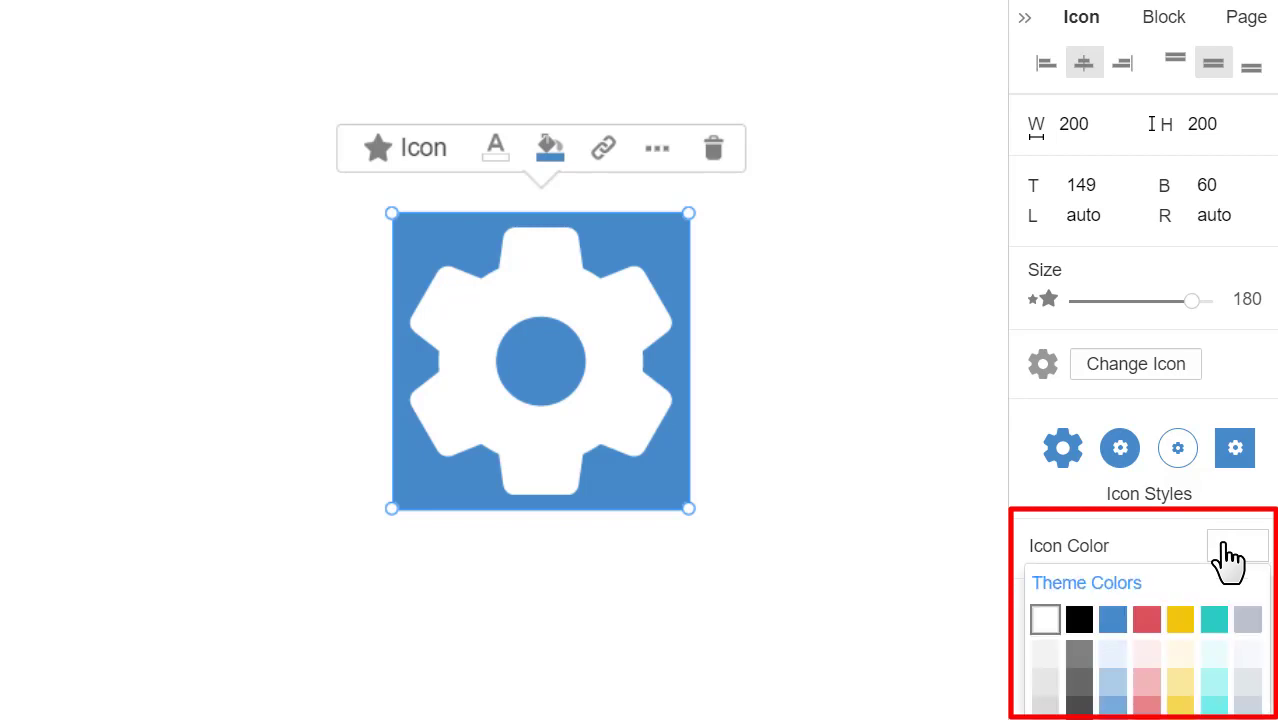
pyautogui.click(1148, 620)
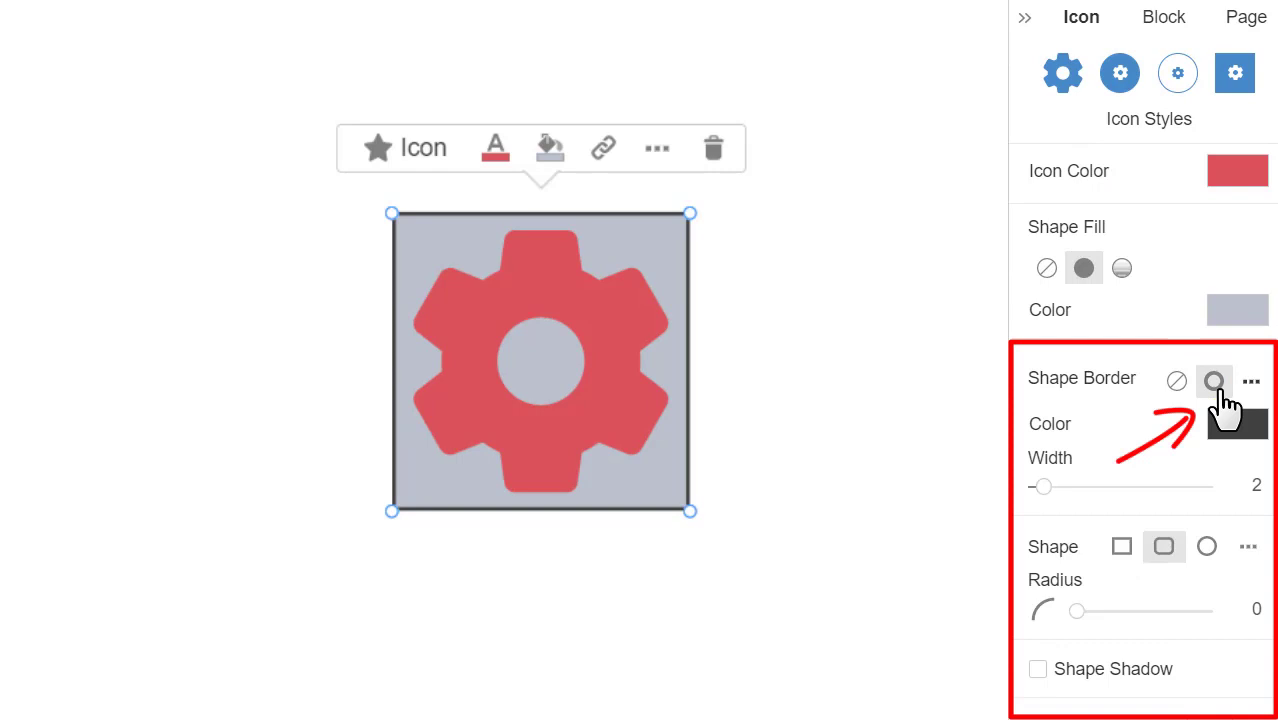
# Step: Add a dark shape border and shadow, and round the square's corners
pyautogui.click(1236, 424)
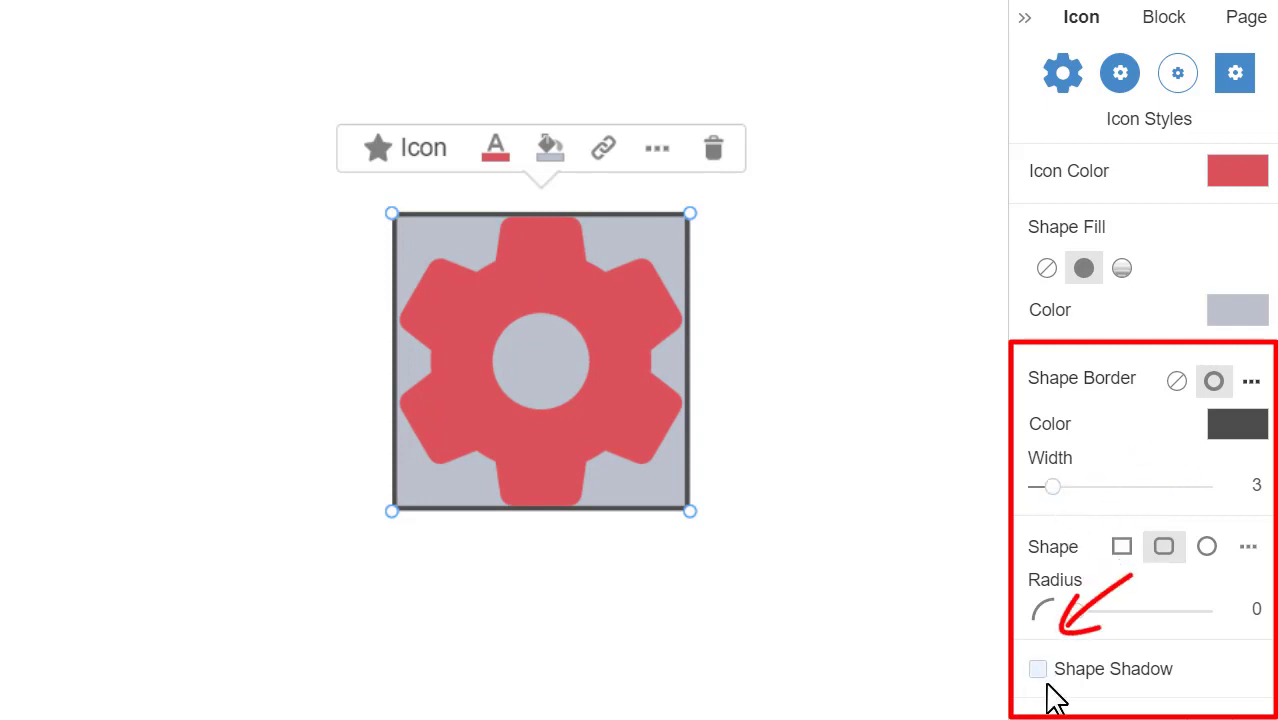
pyautogui.click(1036, 668)
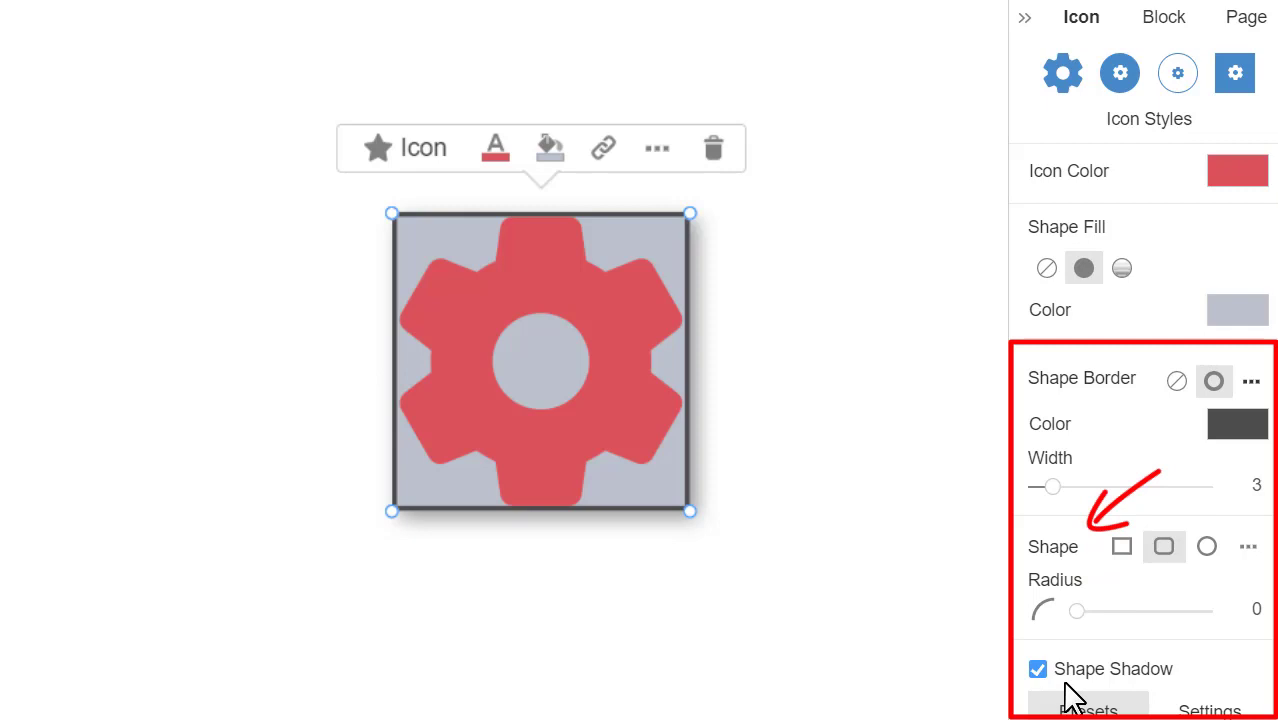
pyautogui.moveTo(1076, 610); pyautogui.dragTo(1108, 610)
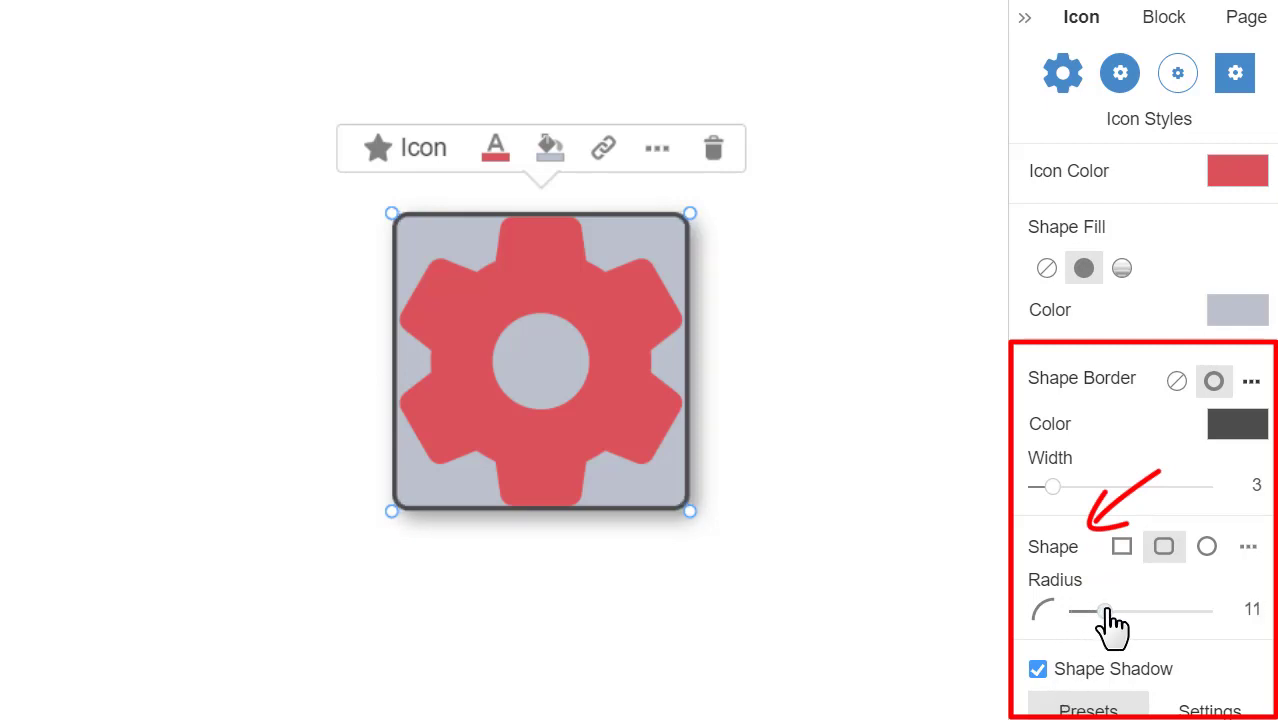
pyautogui.moveTo(1104, 612); pyautogui.dragTo(1128, 612)
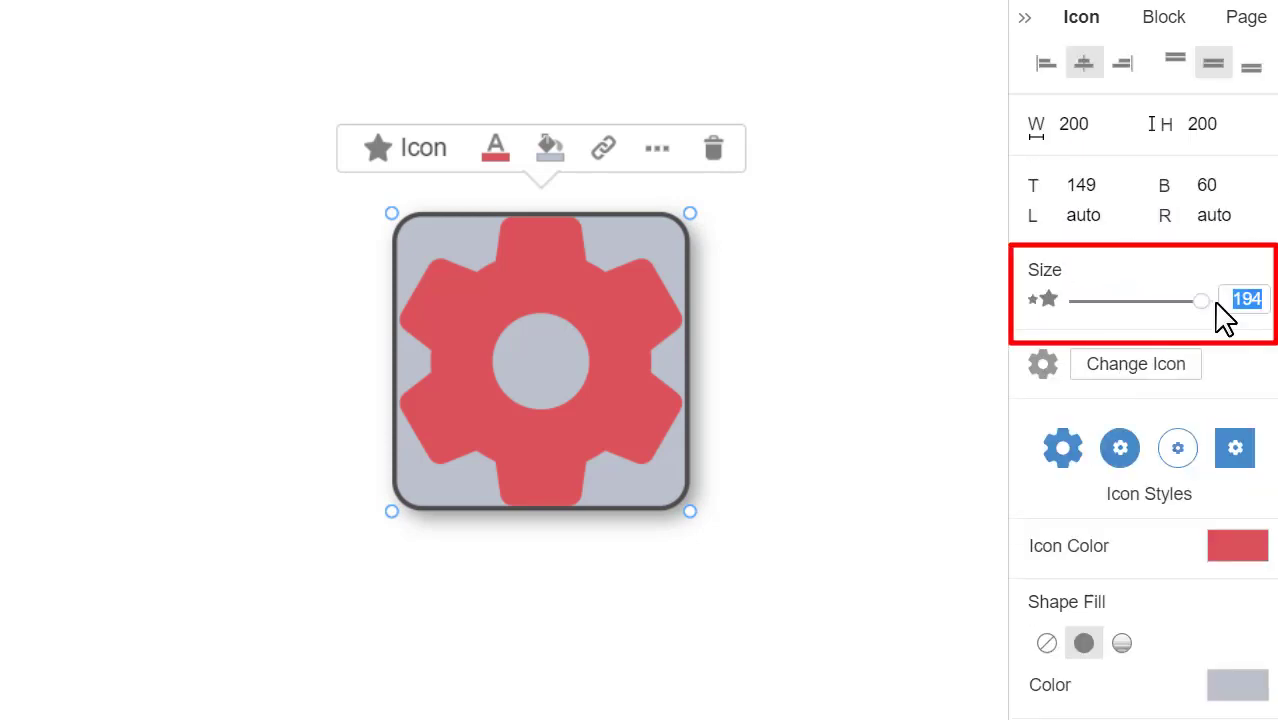
# Step: Set the icon size to 150, remove the shape border, and revert to the plain style
pyautogui.write('150')
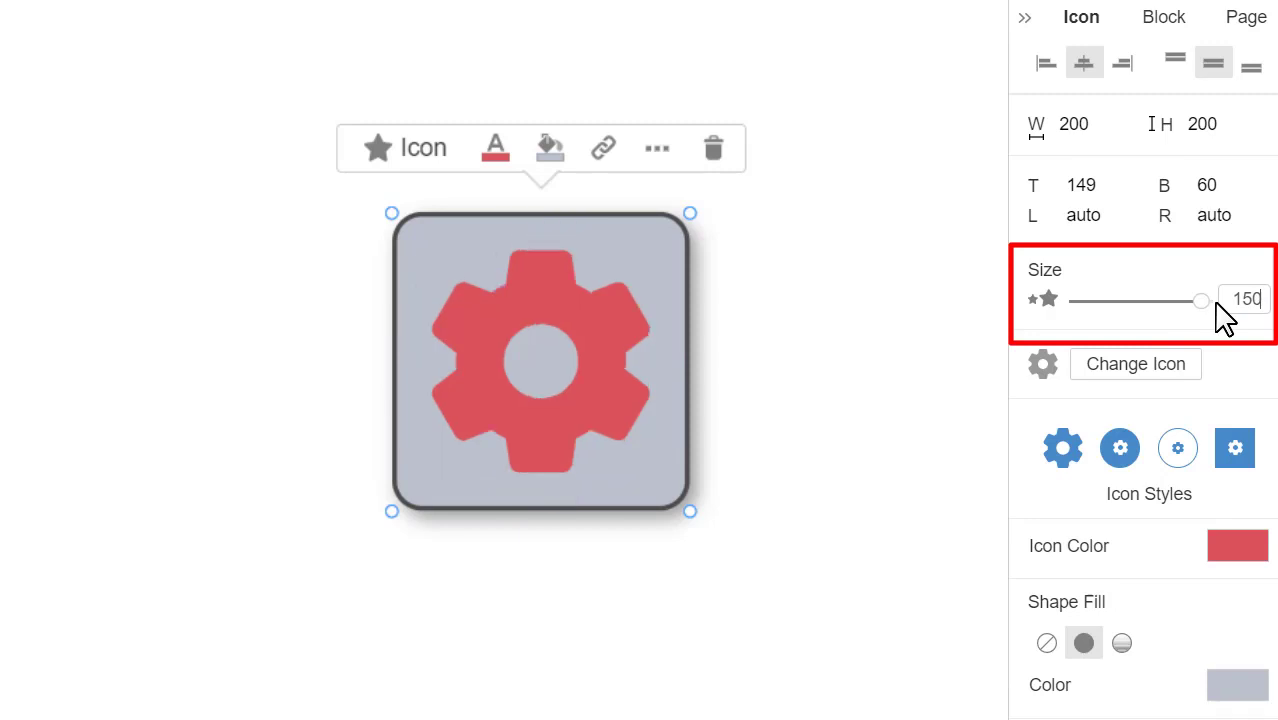
pyautogui.scroll(-3)
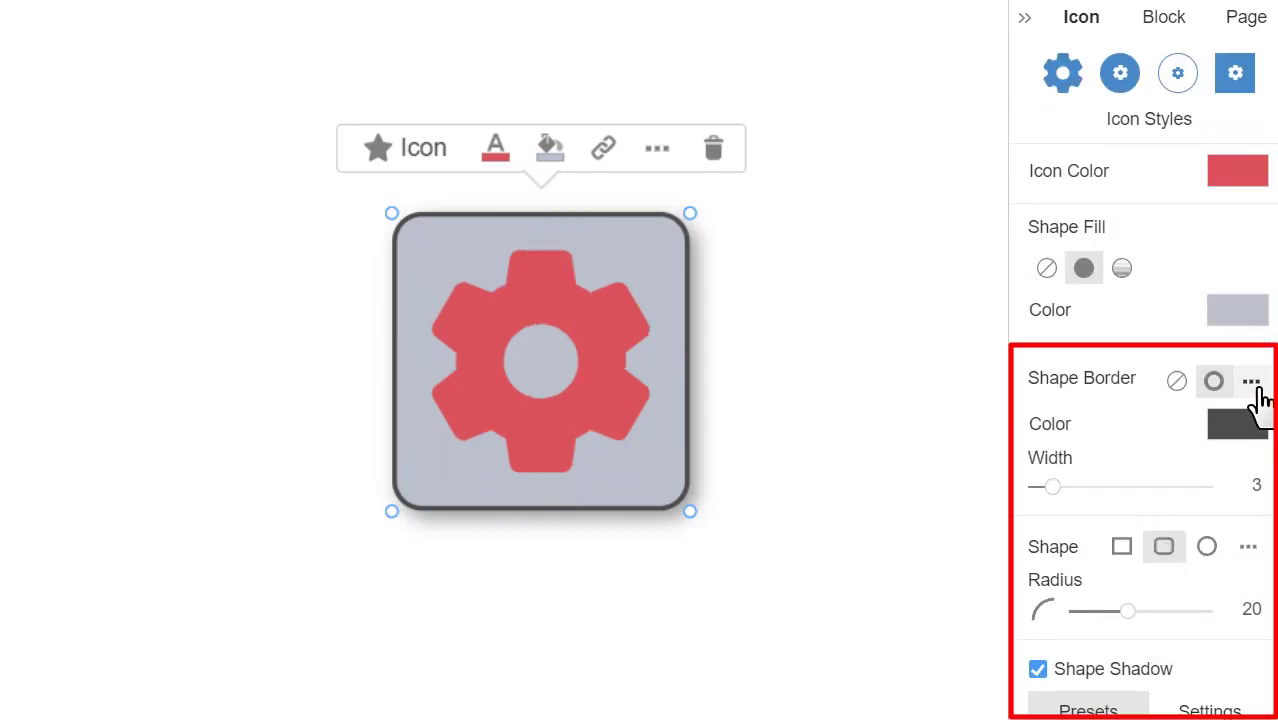
pyautogui.click(1250, 380)
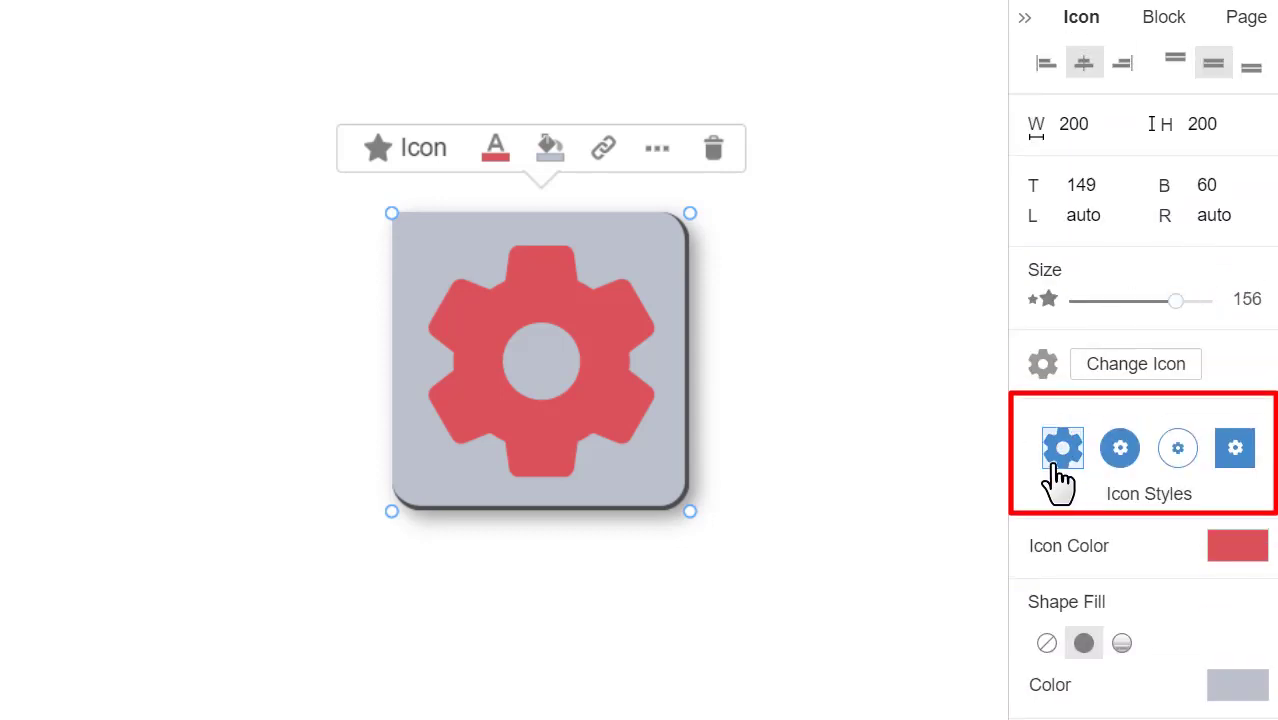
pyautogui.click(1062, 448)
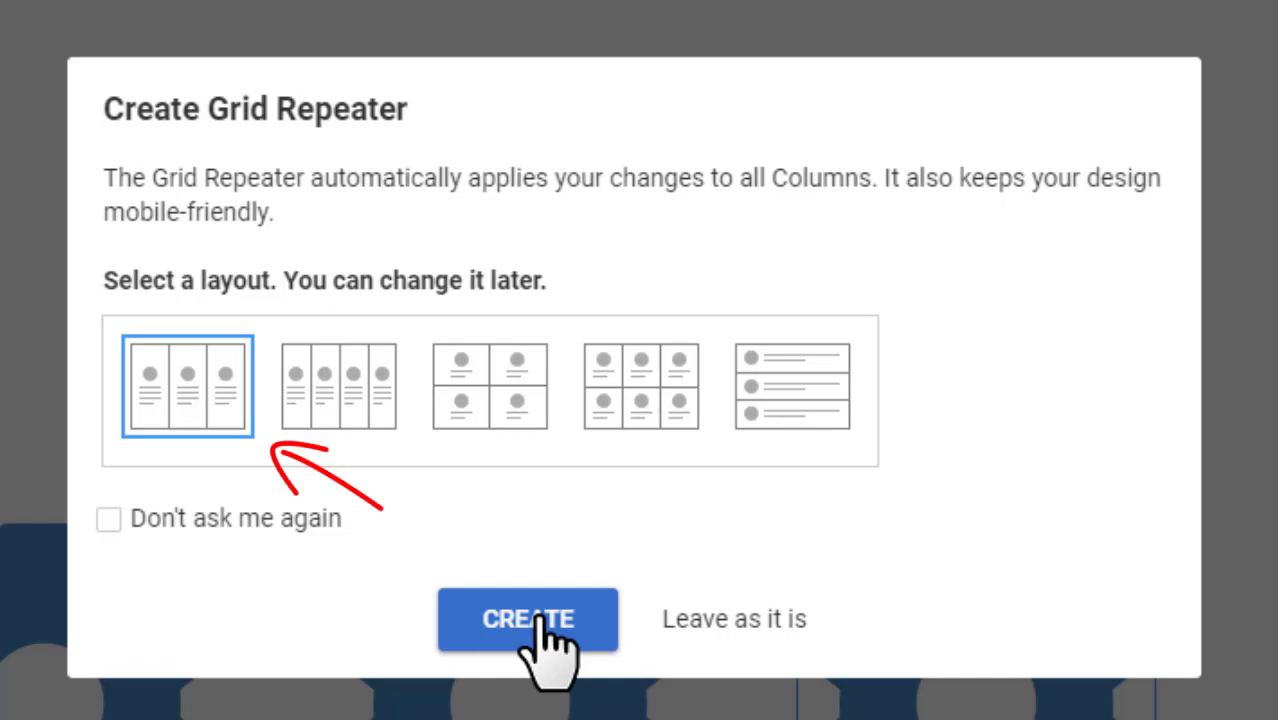
# Step: Create the grid repeater using the first three-column layout
pyautogui.click(528, 620)
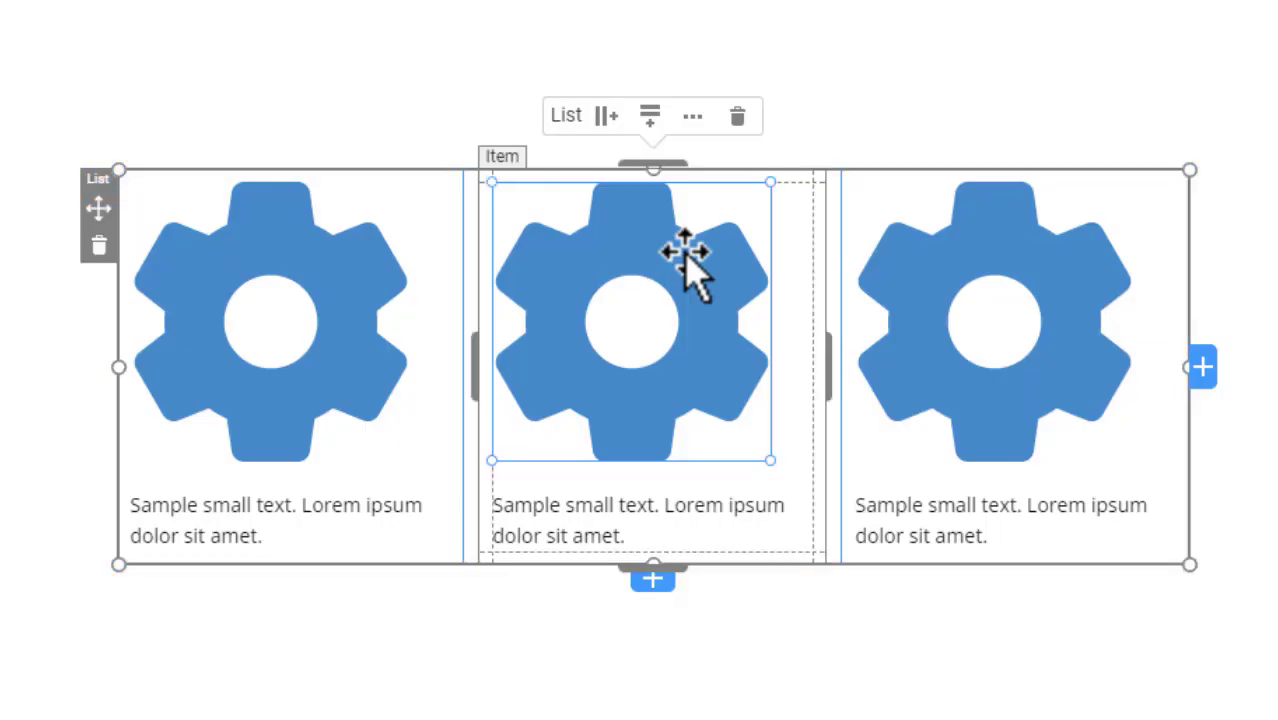